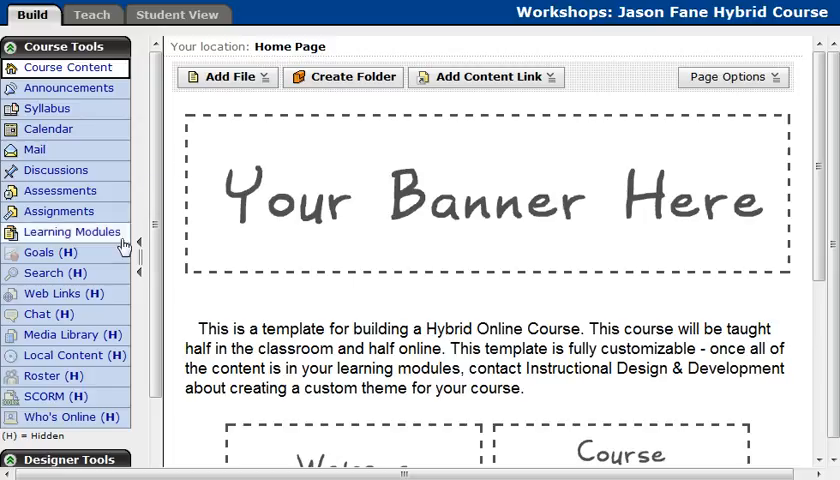
pyautogui.moveTo(172, 202)
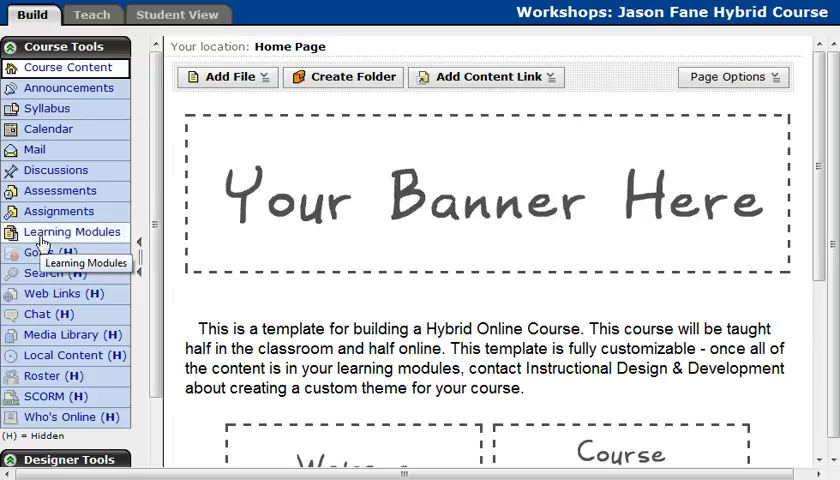
# Step: Show the course's Learning Modules list with its sixteen modules from the Course Tools sidebar
pyautogui.click(72, 232)
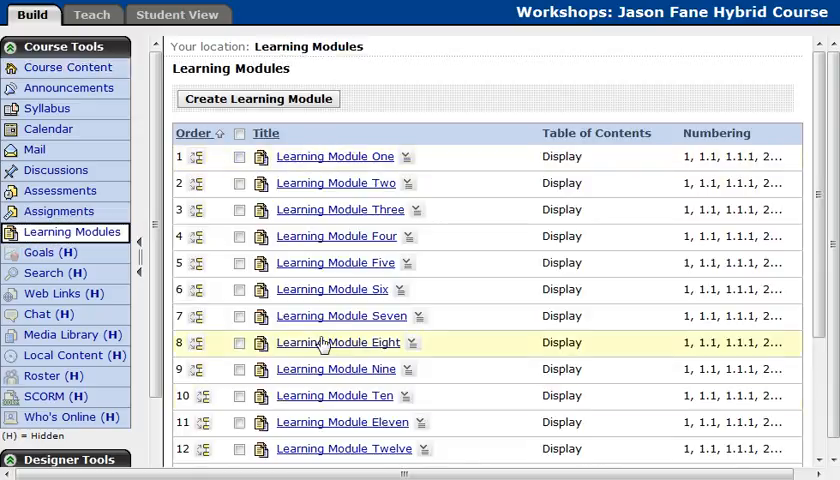
pyautogui.scroll(-3)
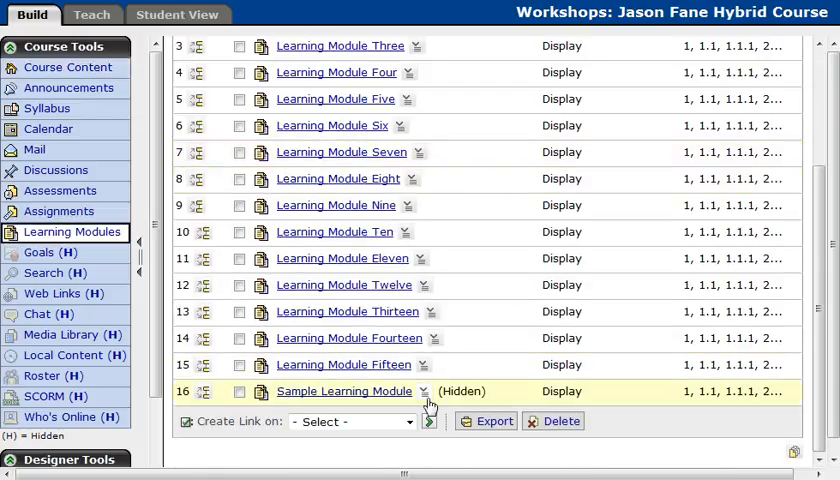
pyautogui.scroll(3)
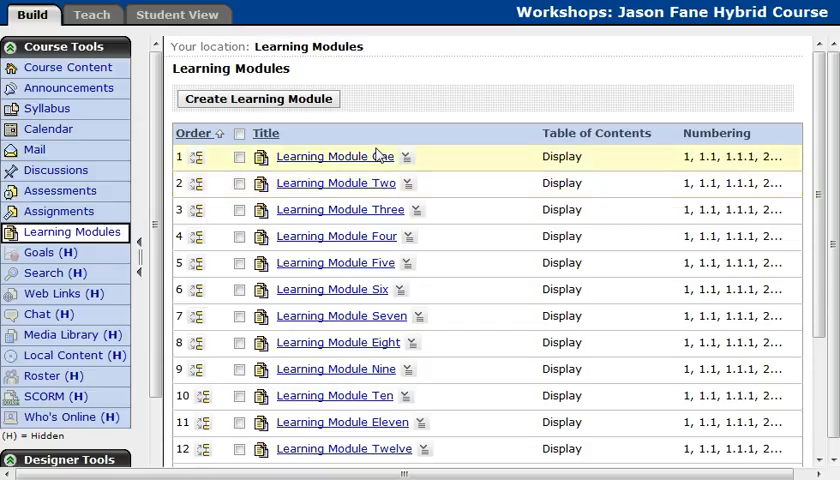
pyautogui.moveTo(366, 156)
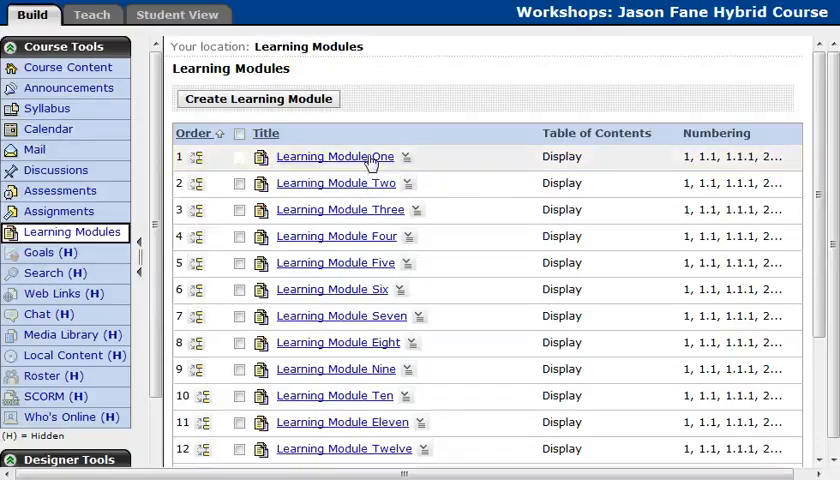
# Step: Enter Learning Module One and toggle Additional Content shown, then hidden from students again
pyautogui.click(334, 156)
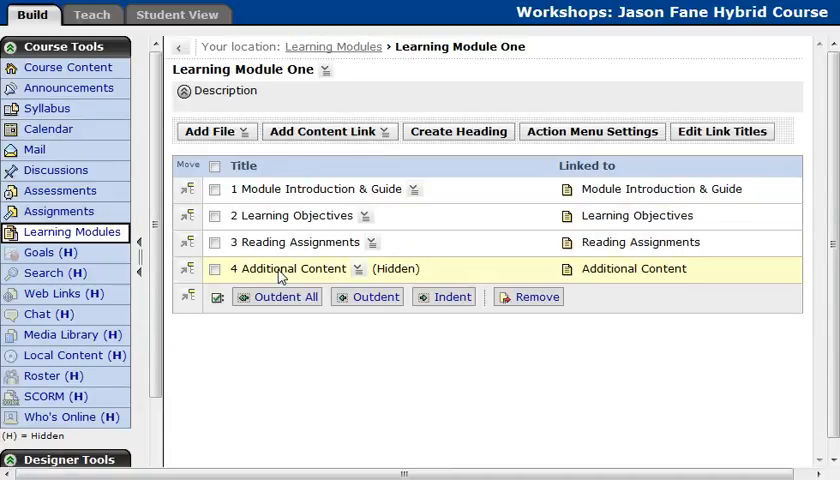
pyautogui.moveTo(440, 280)
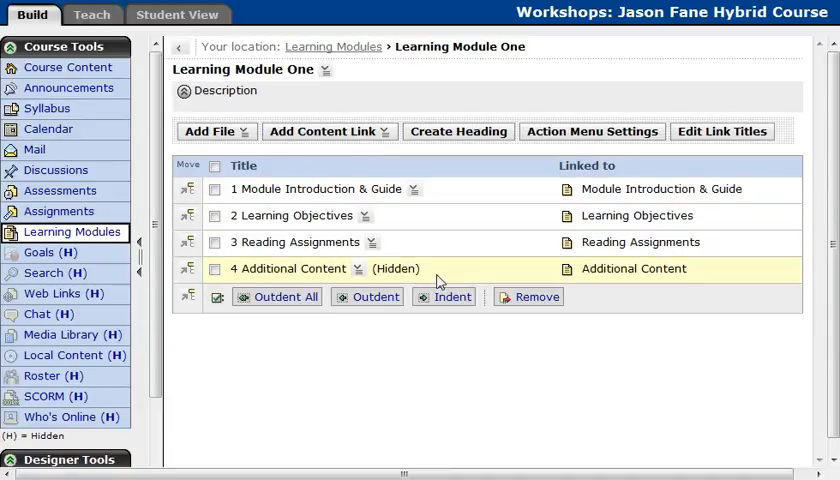
pyautogui.moveTo(358, 270)
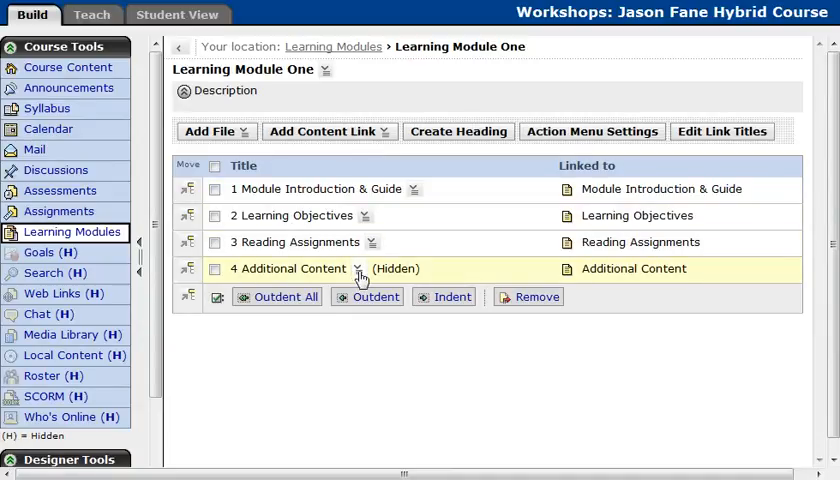
pyautogui.click(356, 268)
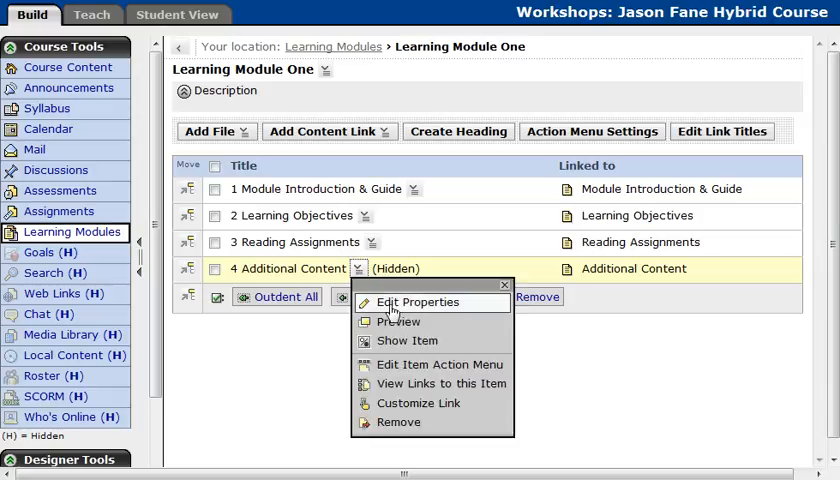
pyautogui.click(408, 340)
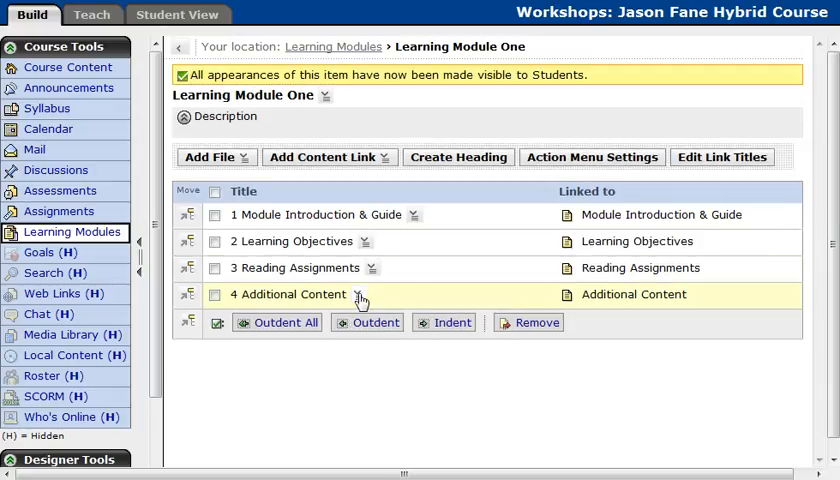
pyautogui.click(360, 296)
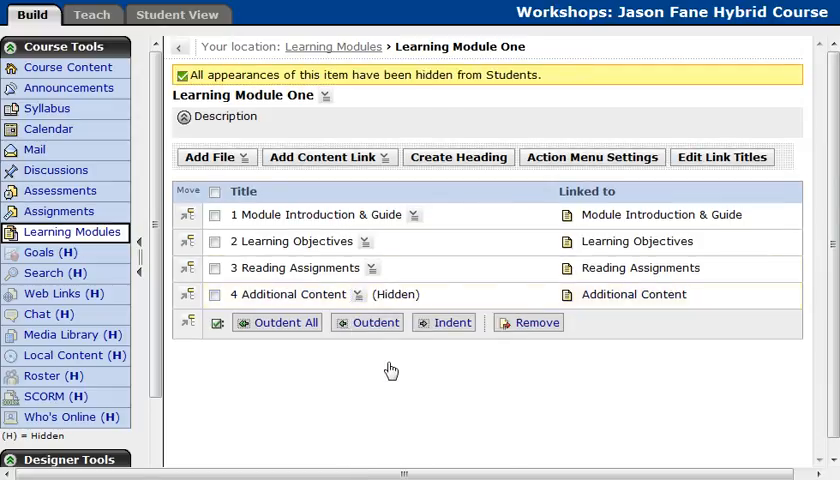
pyautogui.click(214, 240)
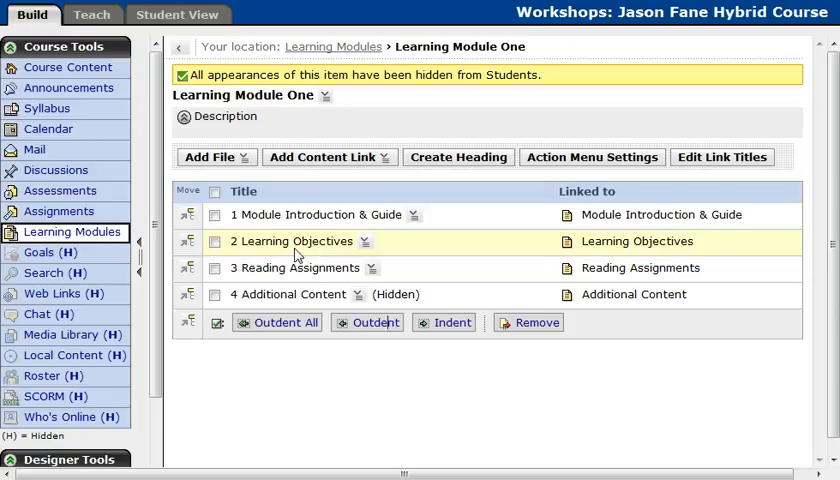
pyautogui.moveTo(458, 208)
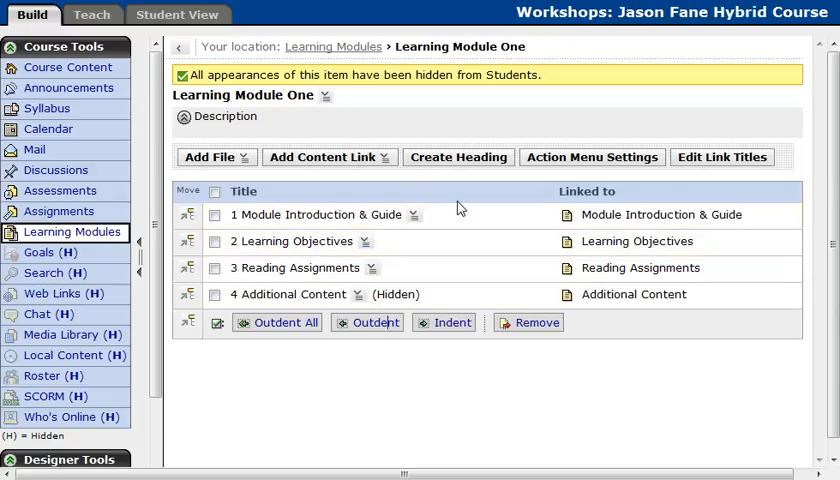
pyautogui.moveTo(460, 216)
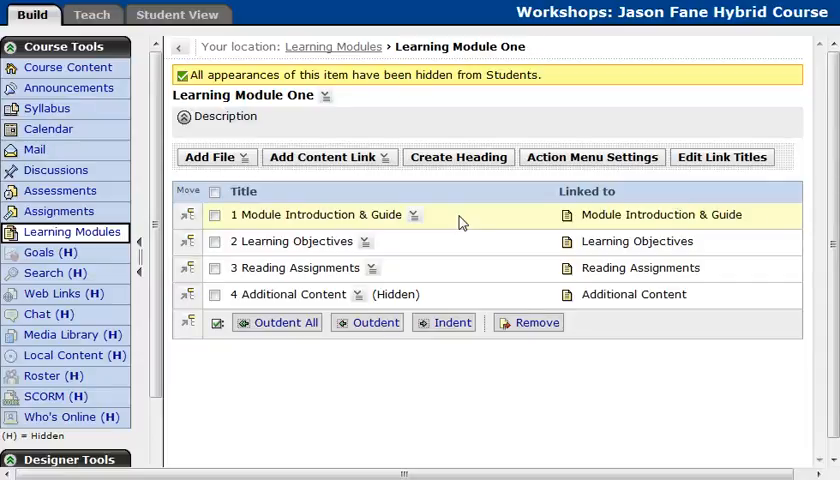
pyautogui.moveTo(428, 246)
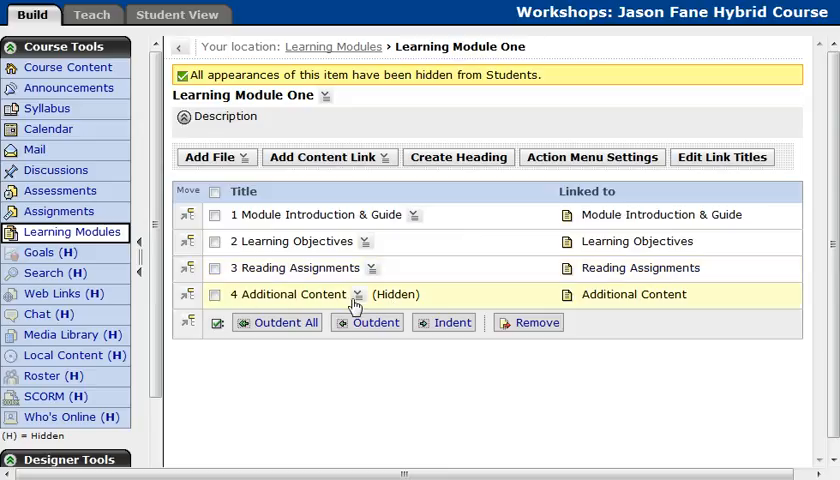
pyautogui.moveTo(428, 304)
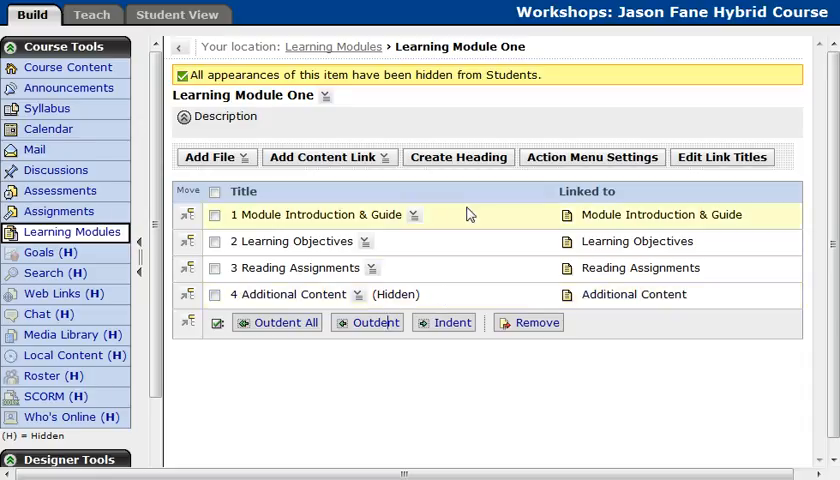
pyautogui.moveTo(436, 272)
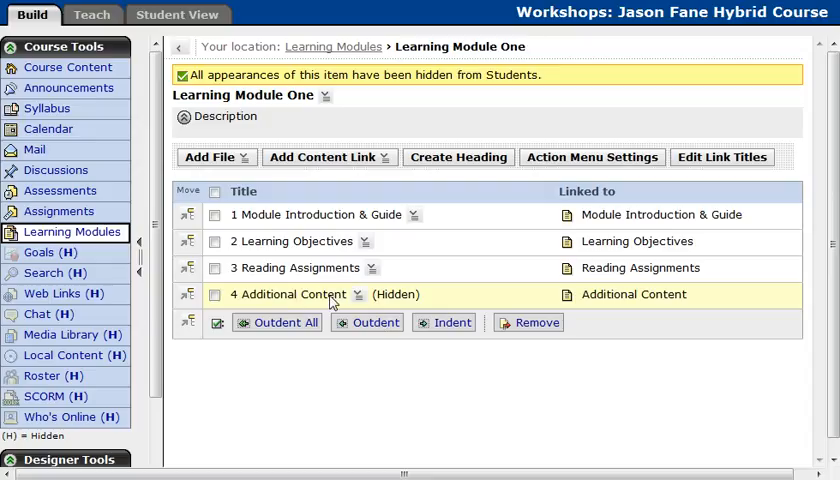
pyautogui.moveTo(430, 304)
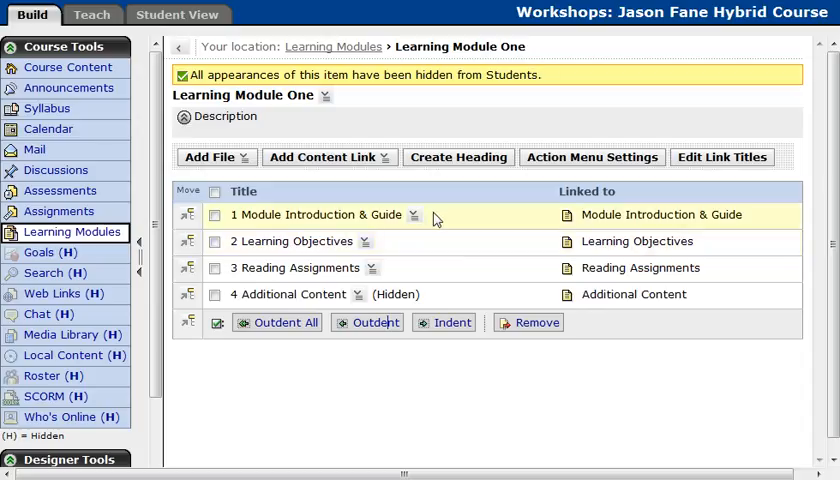
# Step: Bring up the action menu for the Module Introduction & Guide item
pyautogui.click(412, 214)
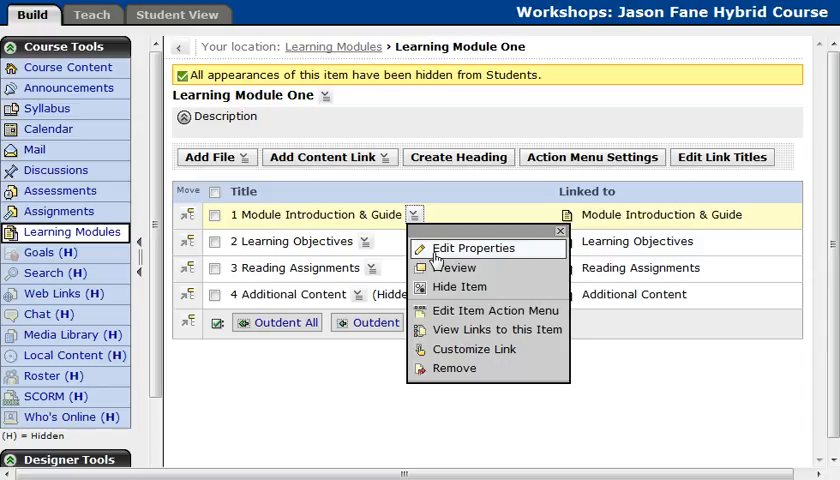
# Step: Edit Module Introduction & Guide's properties with the HTML Creator visual editor enabled
pyautogui.click(474, 248)
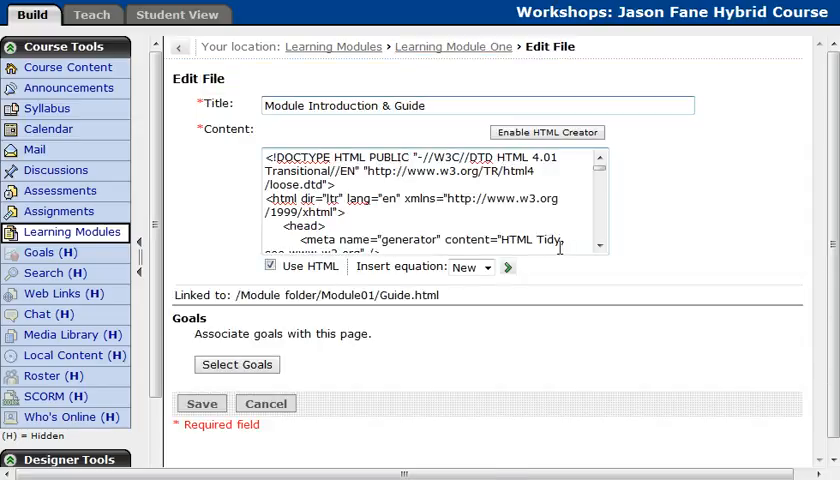
pyautogui.moveTo(564, 238)
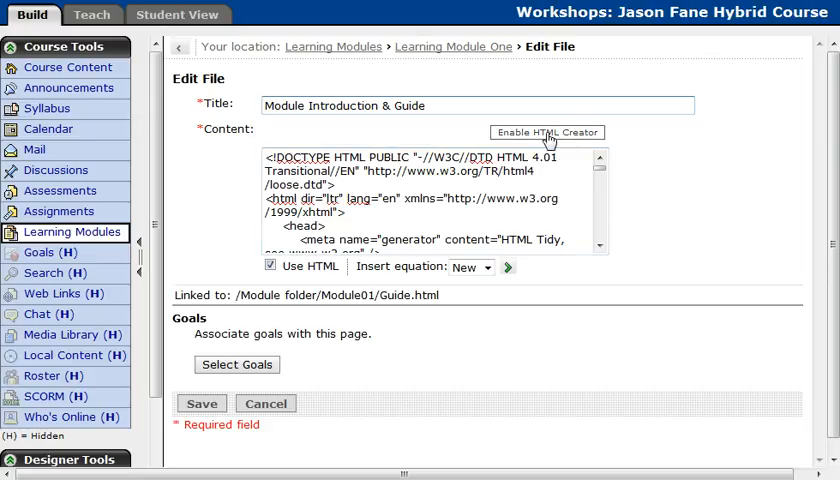
pyautogui.click(546, 132)
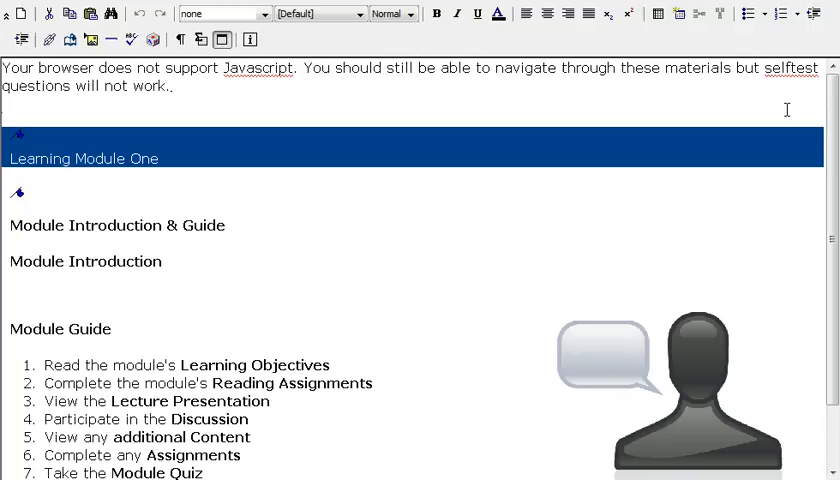
# Step: Scroll the visual editor down to the existing seven-step Module Guide list
pyautogui.scroll(-3)
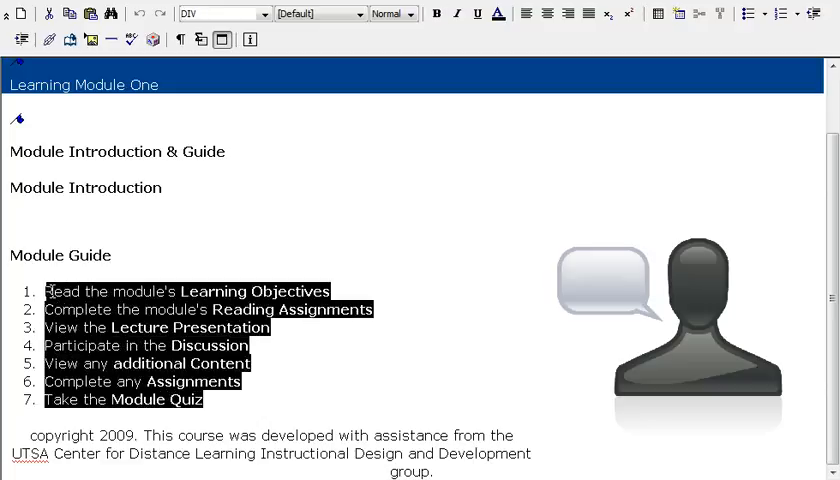
# Step: Replace the old guide steps with 'Read your learning objectives' and 'Do the pre-quiz'
pyautogui.press('Delete')
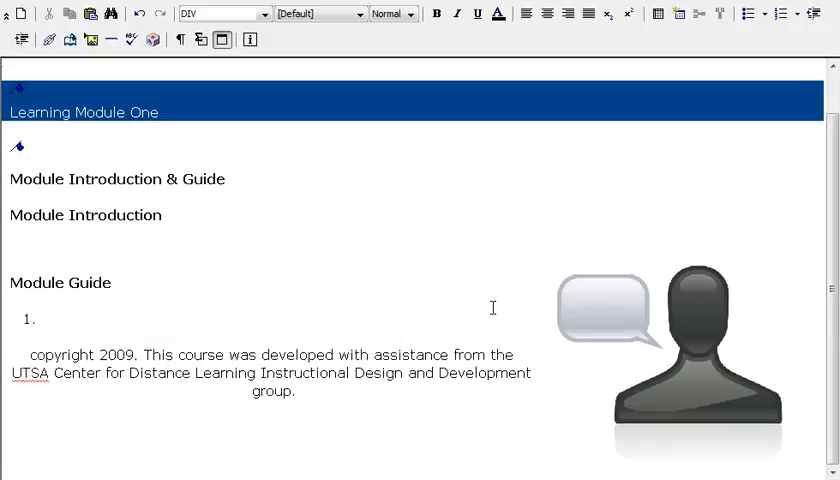
pyautogui.write('Read your lea')
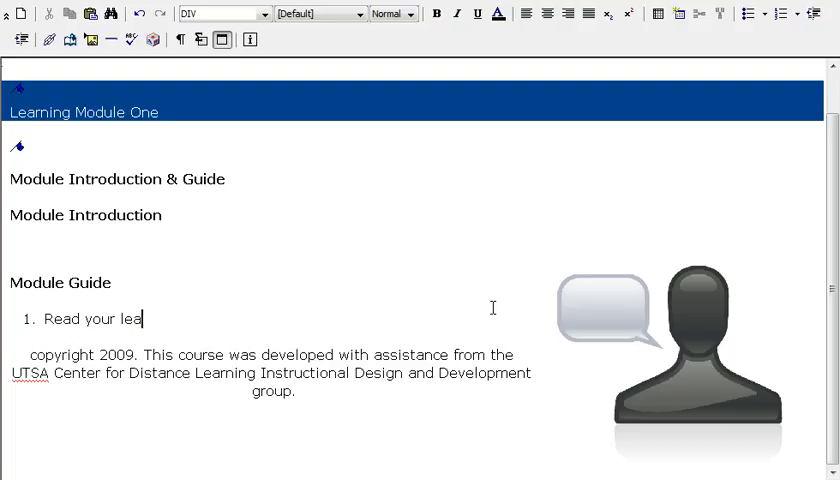
pyautogui.write('rning objectiv')
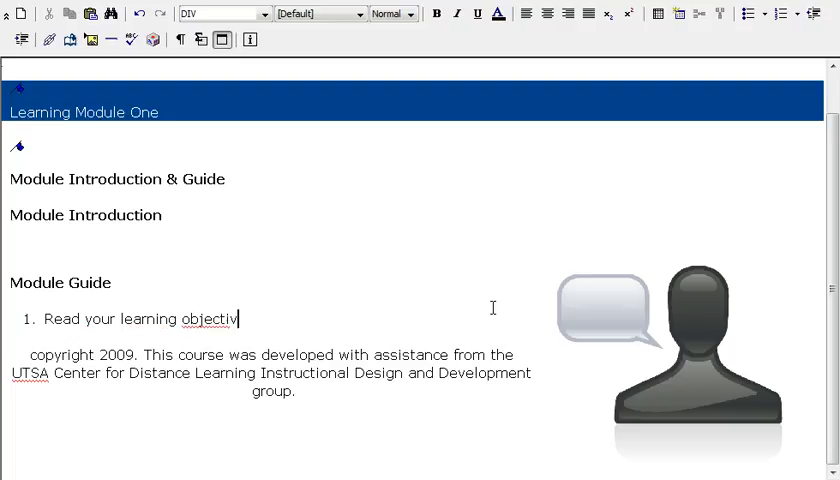
pyautogui.press('Return')
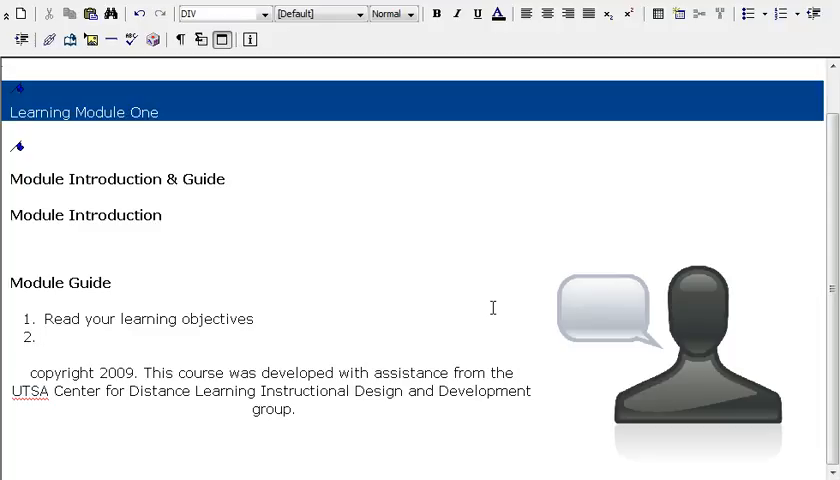
pyautogui.write('Do the pre')
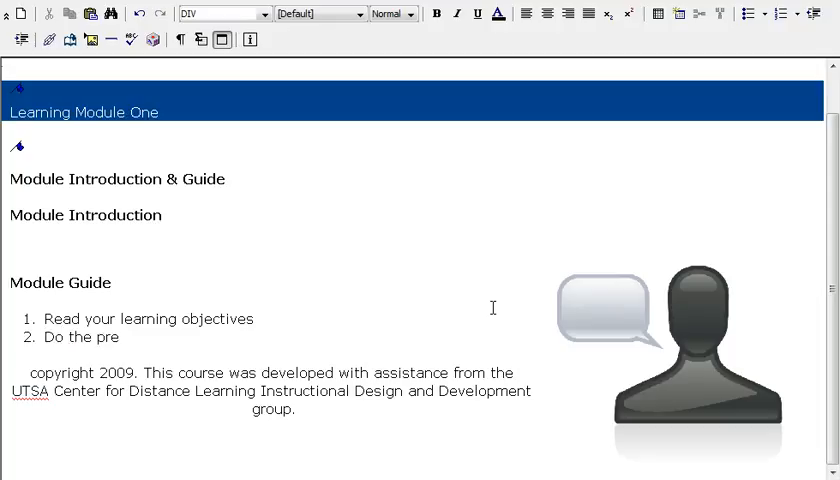
pyautogui.write('-quiz')
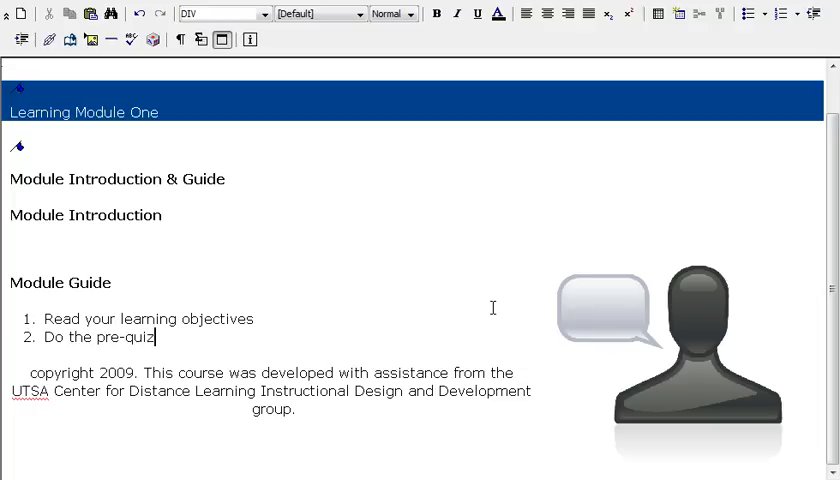
# Step: Add steps 'Read everything in your assigned reading list' and 'Participate in a discussion'
pyautogui.press('Return')
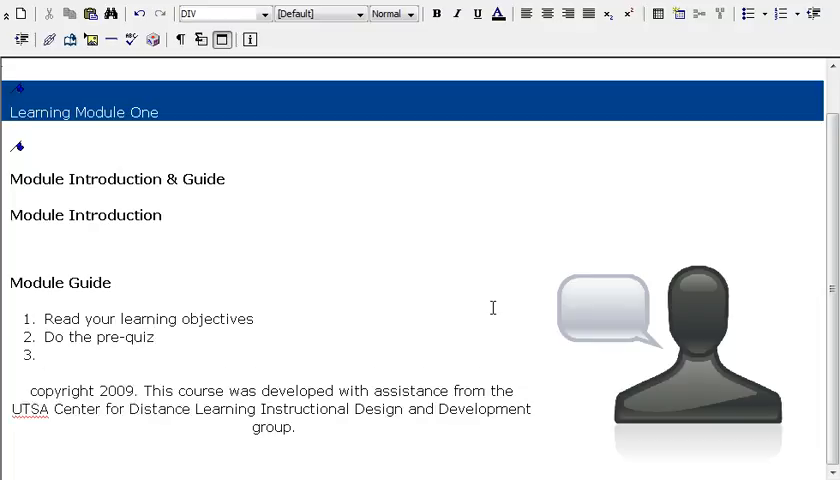
pyautogui.write('Reaqd')
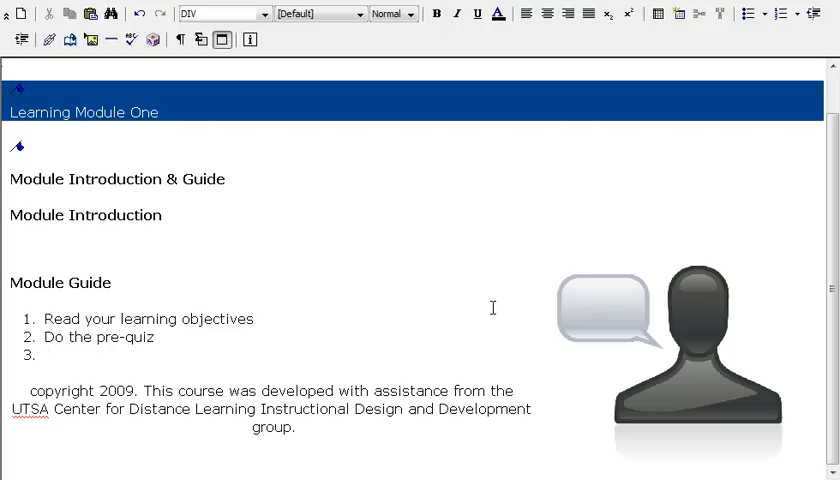
pyautogui.write('Read everyth')
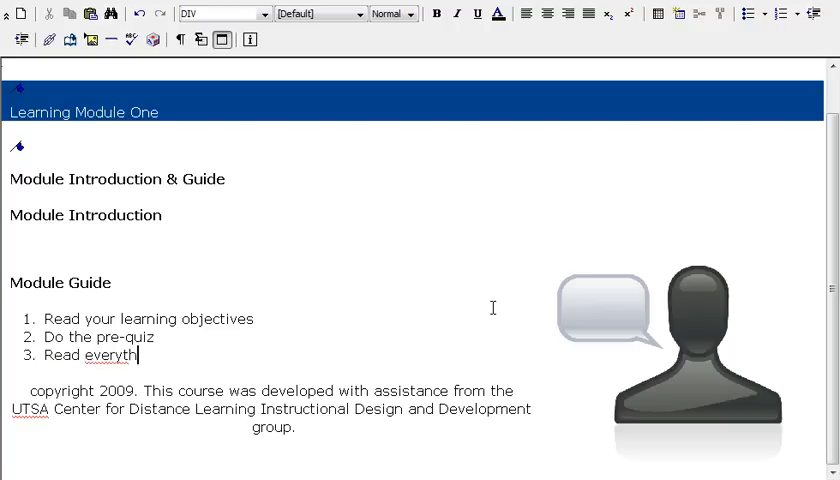
pyautogui.write('ing in your assigned reading list')
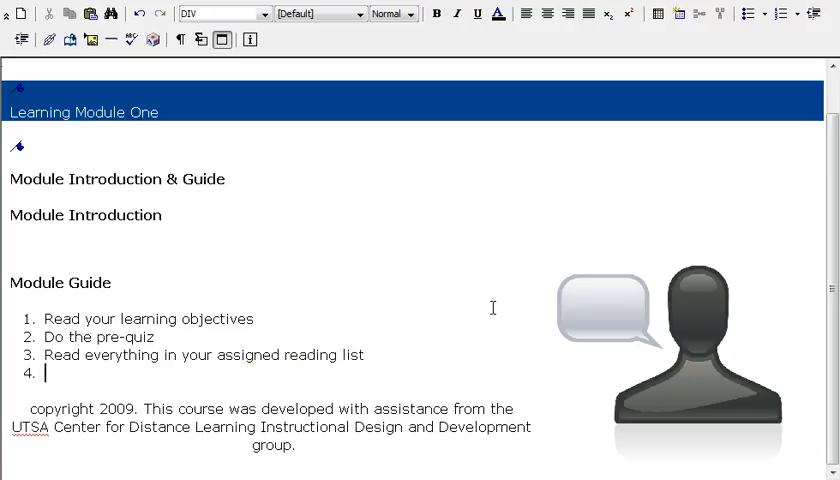
pyautogui.write('Partic')
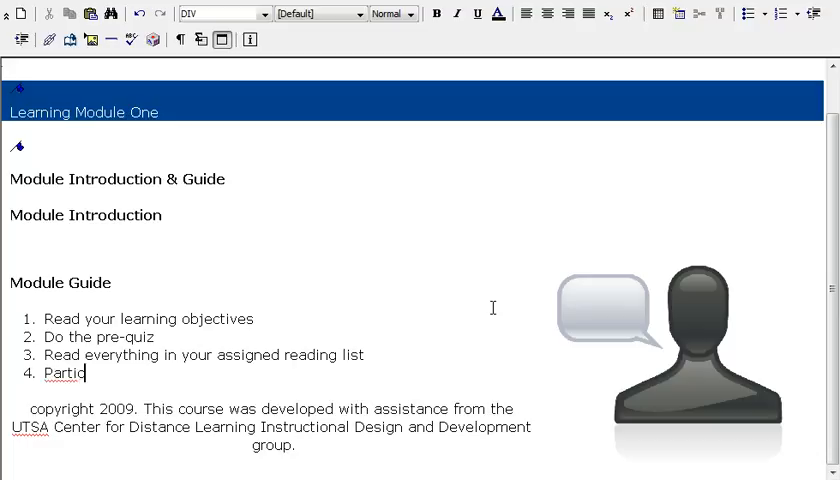
pyautogui.write('pate in a disc')
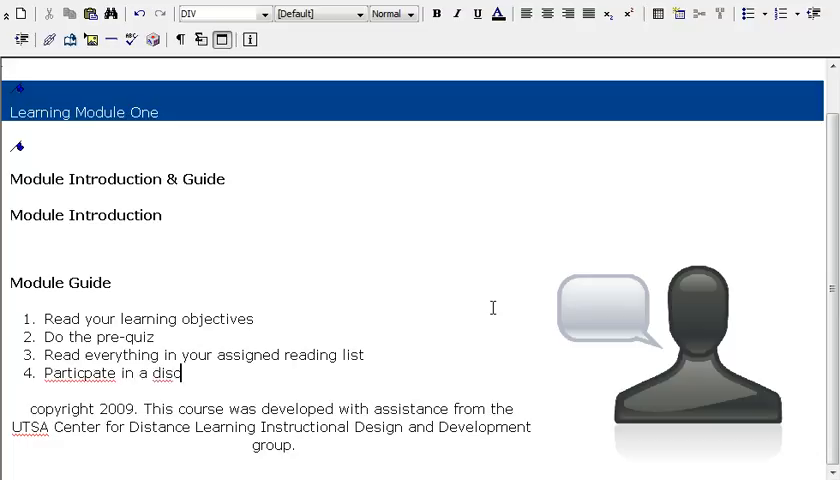
pyautogui.write('ussion')
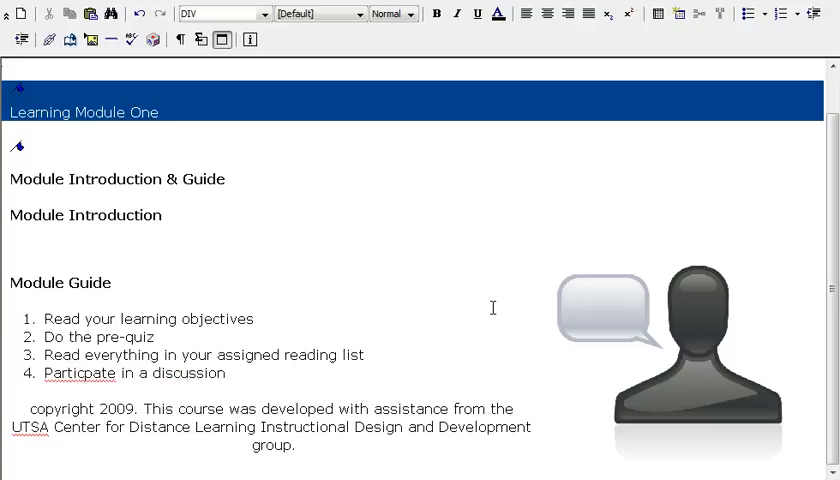
# Step: Correct the misspelled word to 'Participate' using the spelling suggestions
pyautogui.rightClick(80, 372)
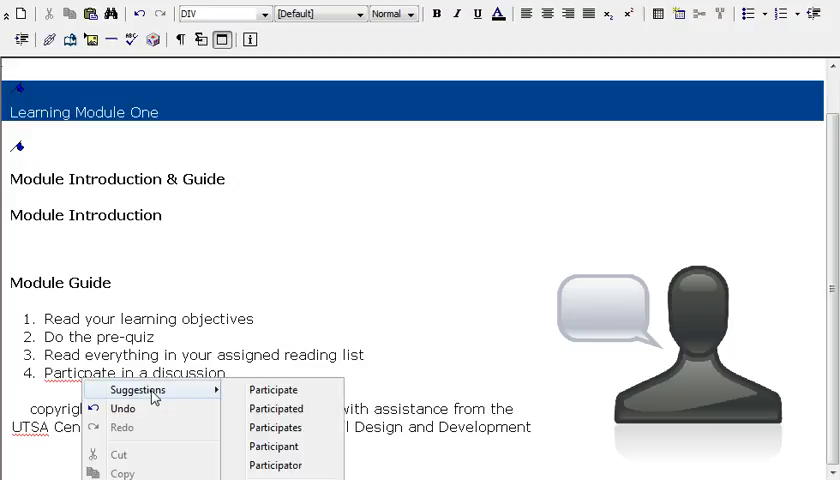
pyautogui.moveTo(216, 392)
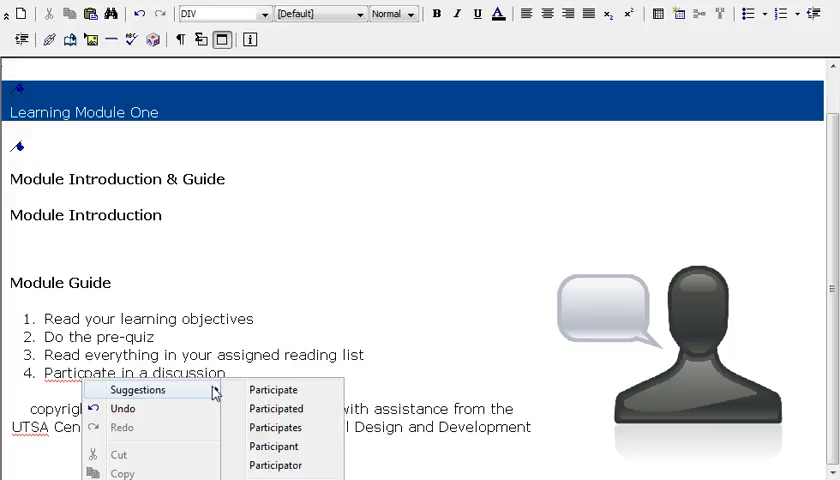
pyautogui.moveTo(272, 388)
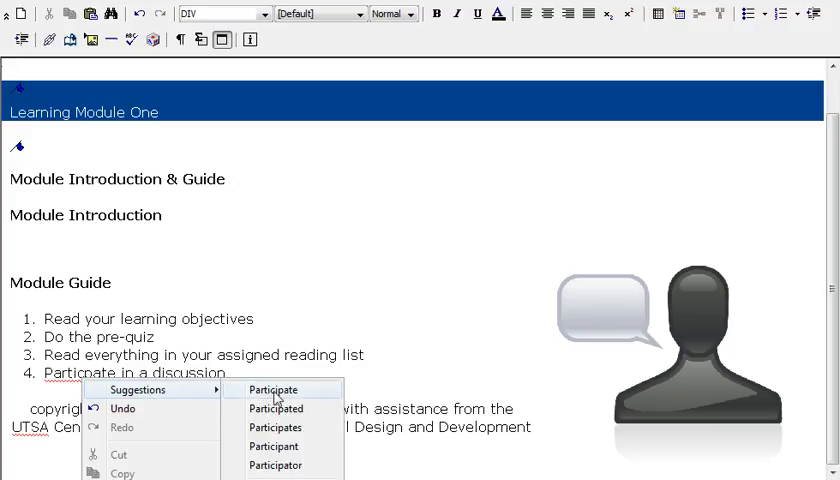
pyautogui.click(272, 388)
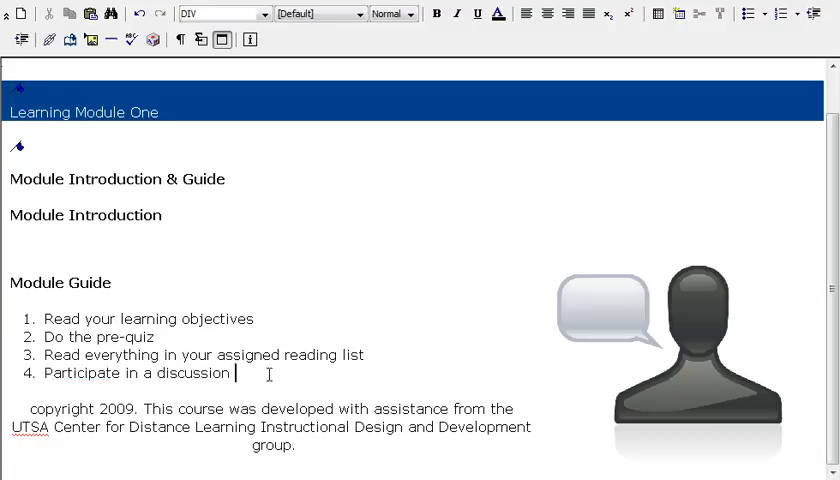
# Step: Add steps five and six: 'Do the Assignment' and 'Finish with the post-quiz'
pyautogui.write('Do the')
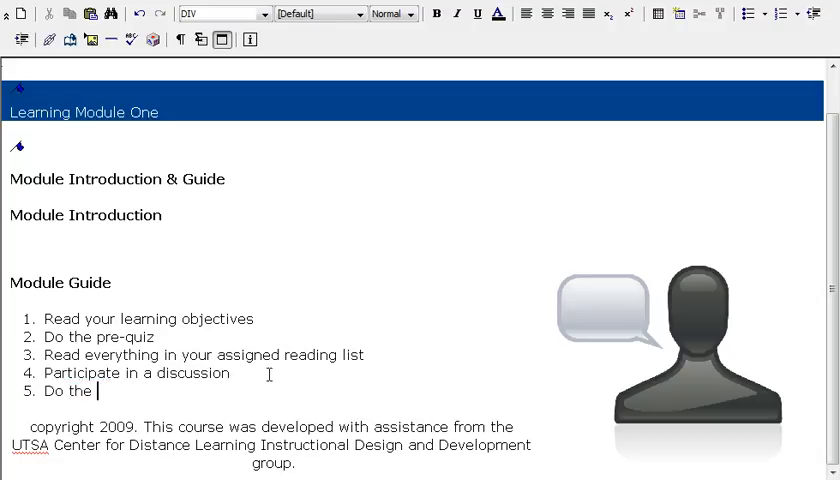
pyautogui.write('A')
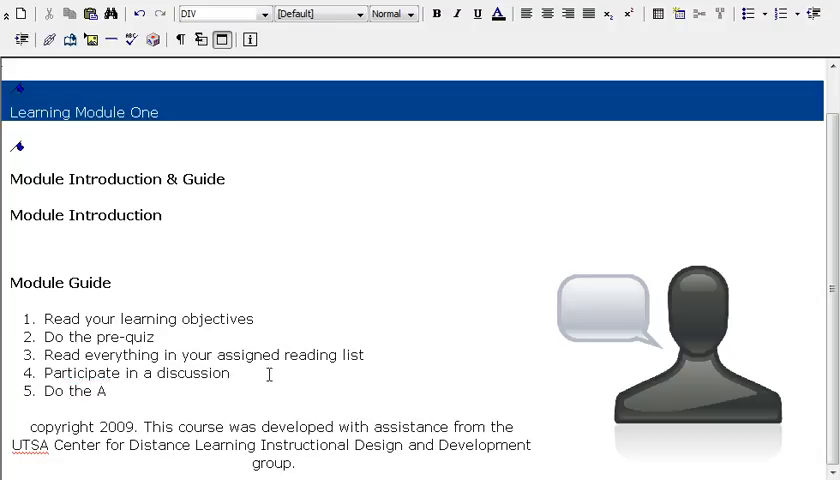
pyautogui.write('ssignment')
pyautogui.write('Fin')
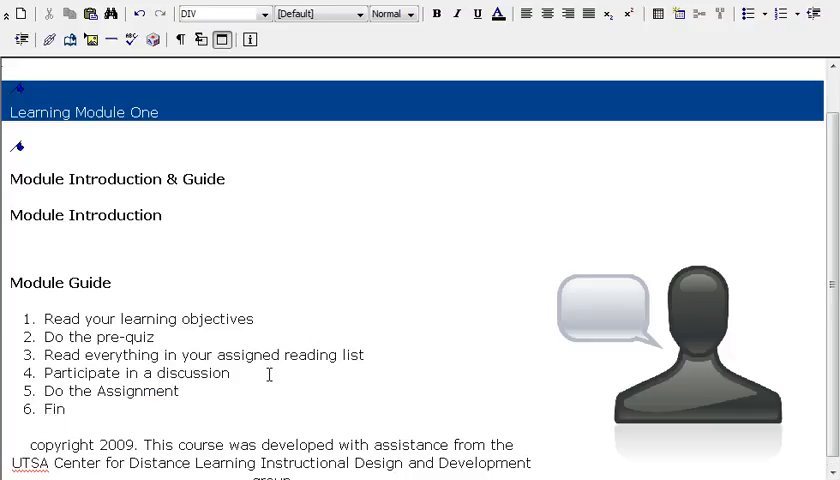
pyautogui.write('ish with the post')
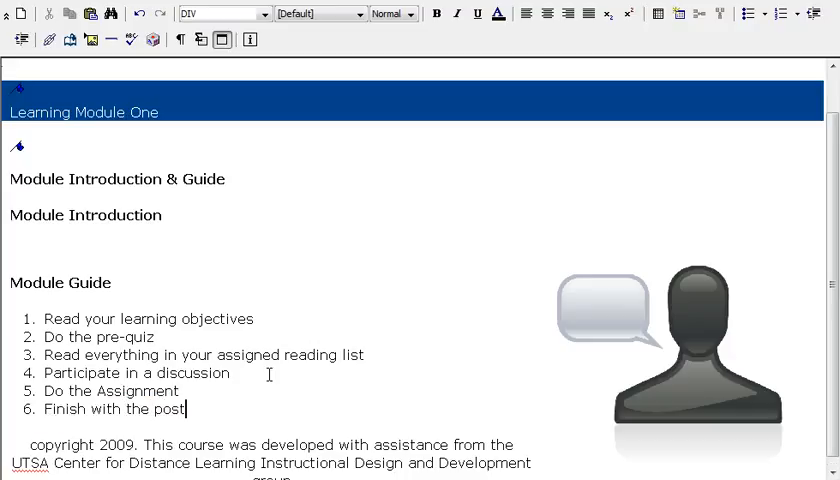
pyautogui.write('quiz')
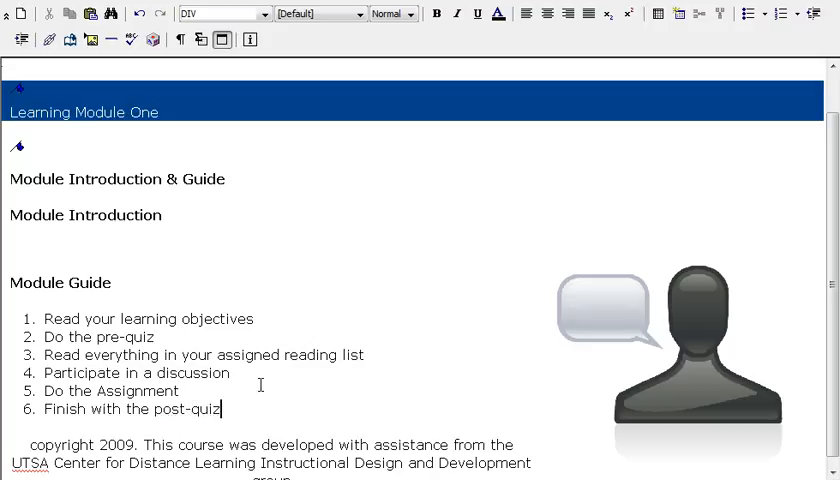
pyautogui.scroll(3)
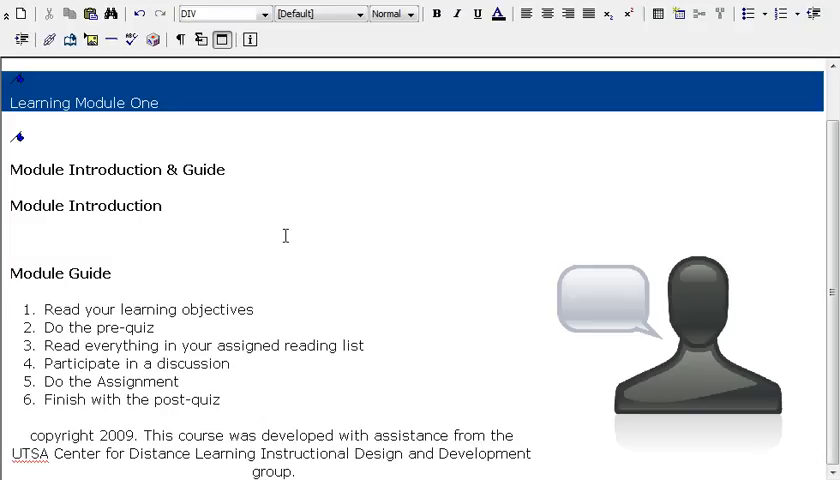
pyautogui.moveTo(40, 156)
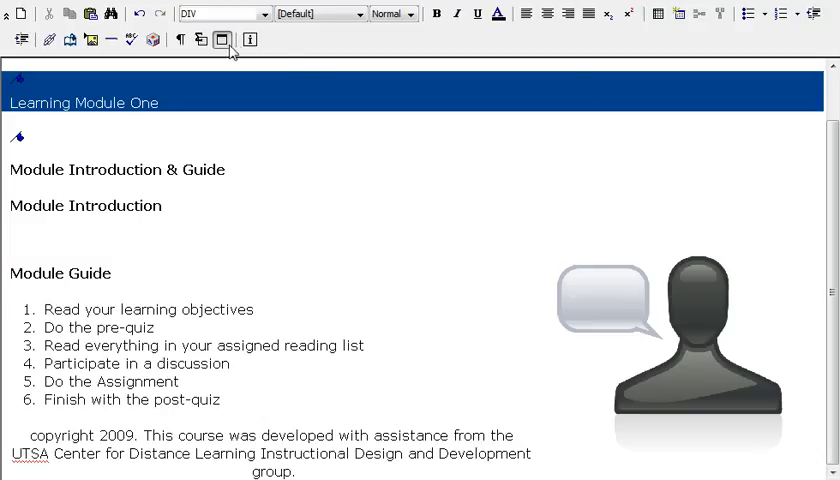
pyautogui.moveTo(222, 40)
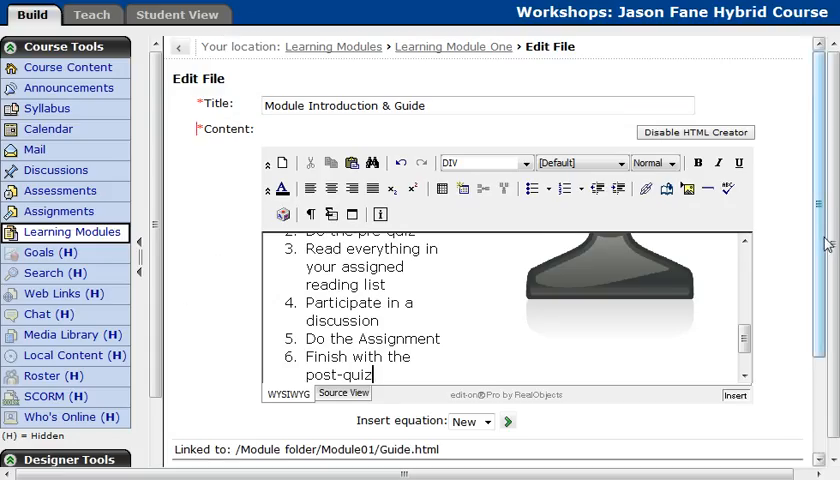
# Step: Associate the Initial Activities and Initial Blackboard Quiz & Assignment goals with the page
pyautogui.scroll(-3)
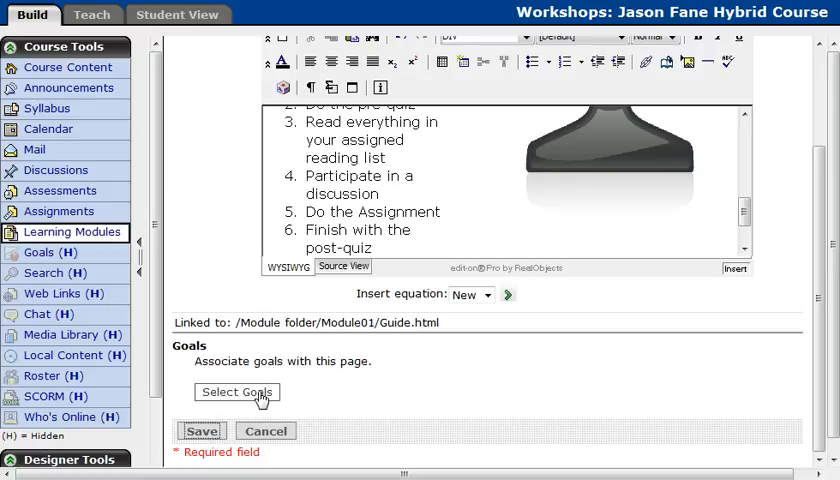
pyautogui.click(236, 392)
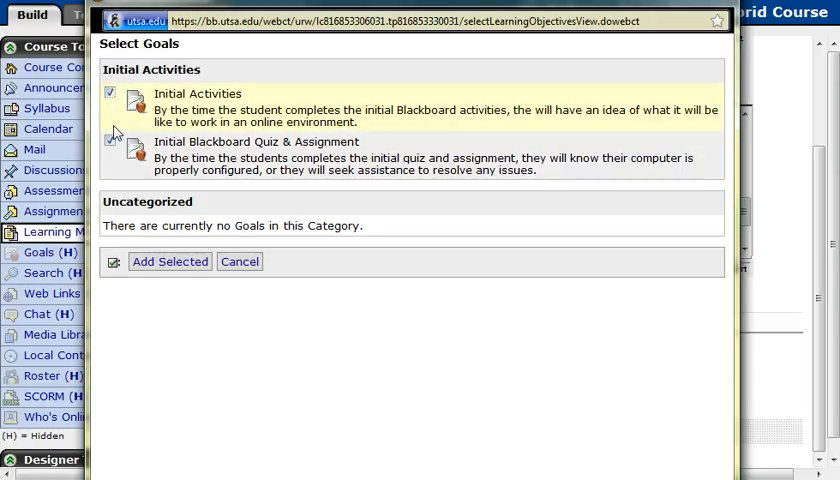
pyautogui.click(168, 260)
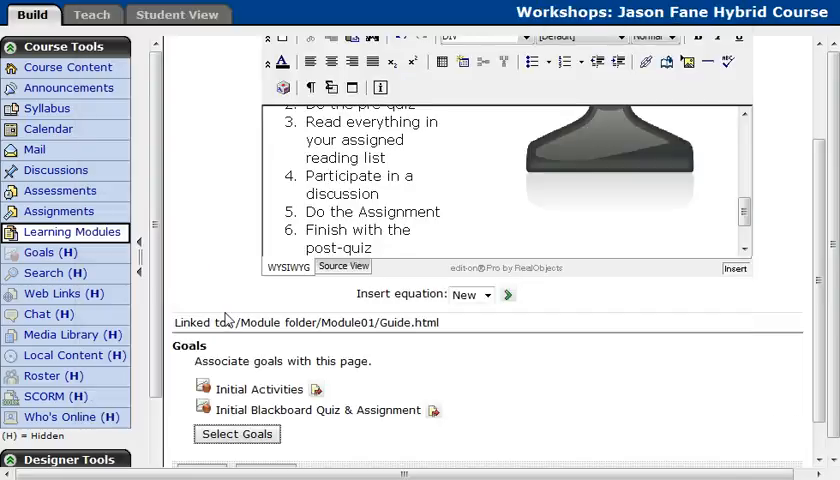
pyautogui.scroll(-3)
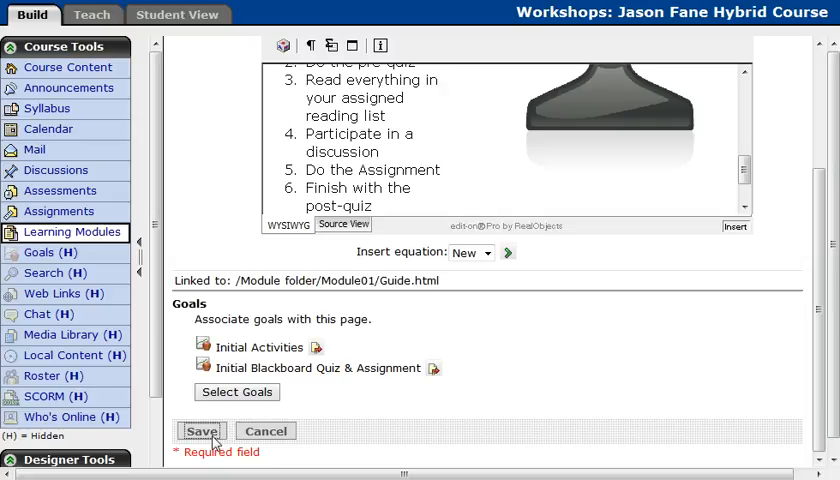
# Step: Save the page and preview its updated six-step Module Guide
pyautogui.click(200, 432)
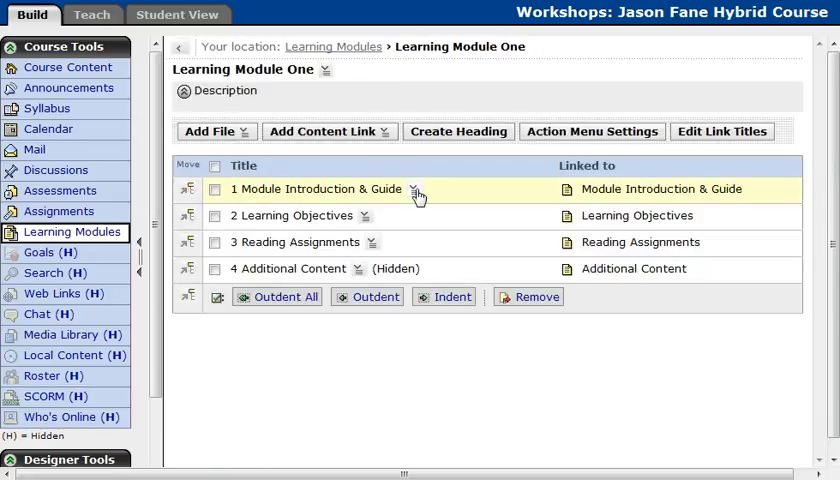
pyautogui.moveTo(416, 190)
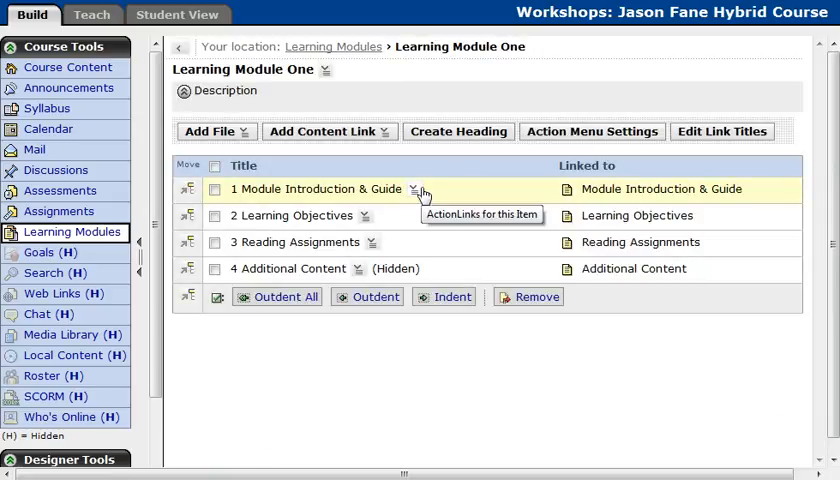
pyautogui.click(416, 188)
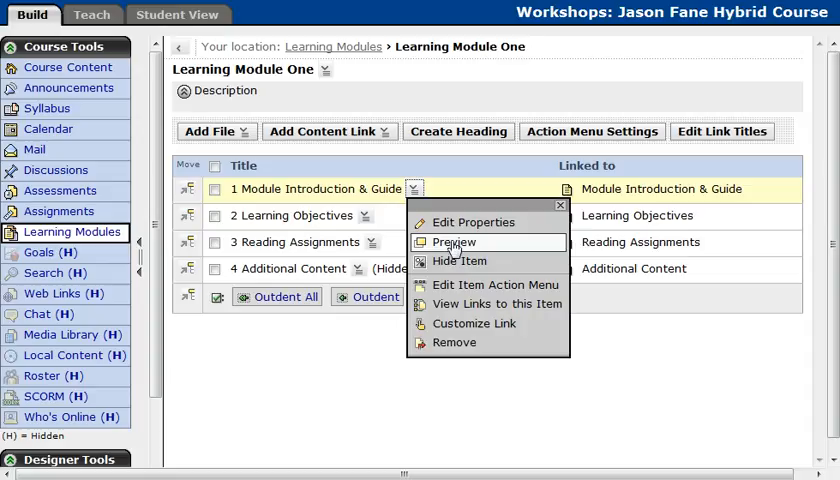
pyautogui.click(454, 242)
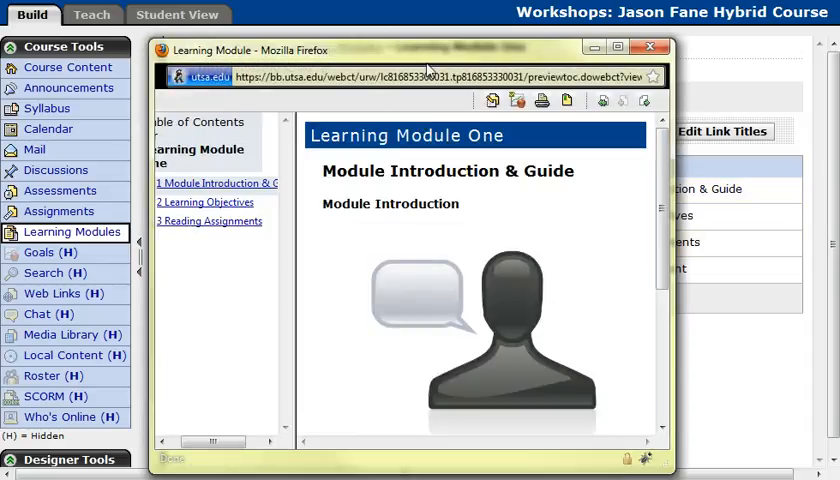
pyautogui.scroll(-3)
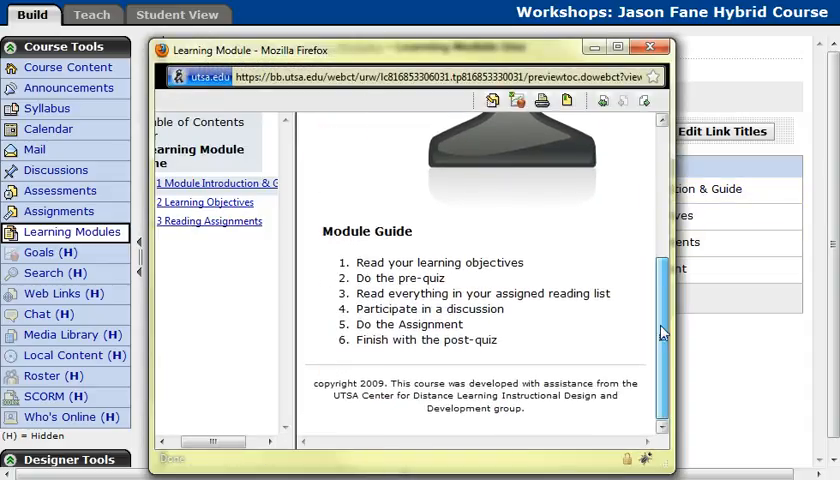